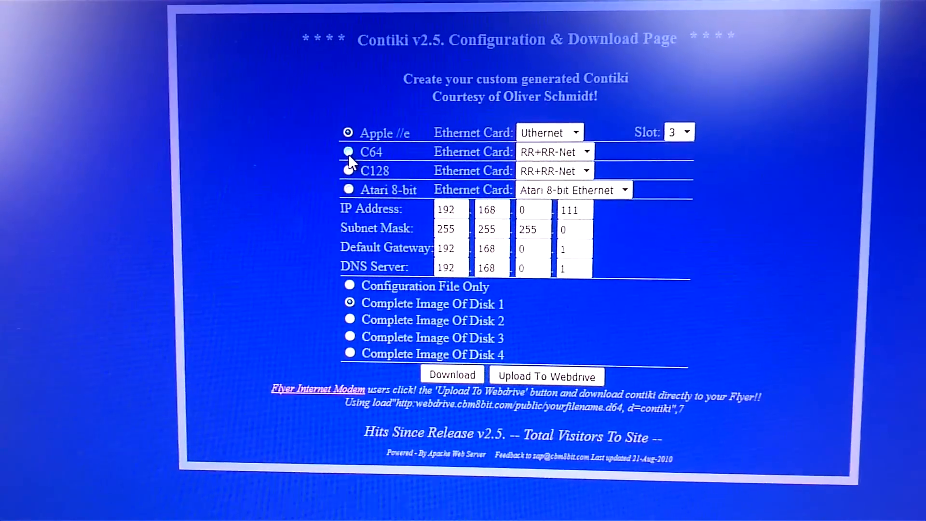
- Choose C64 as the target machine instead of Apple //e
click(349, 151)
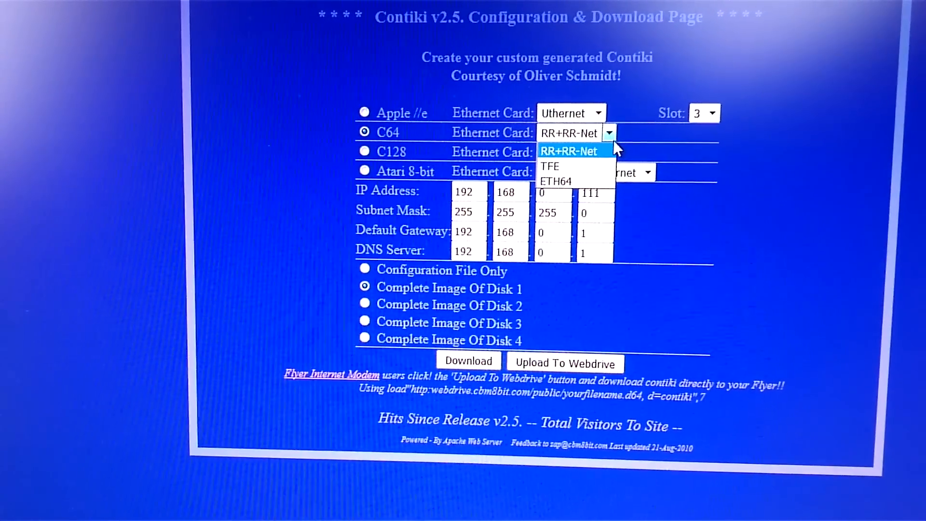
- Set the C64 card to RR+RR-Net, IP address ending 64, and download contiki-1.d64
click(569, 151)
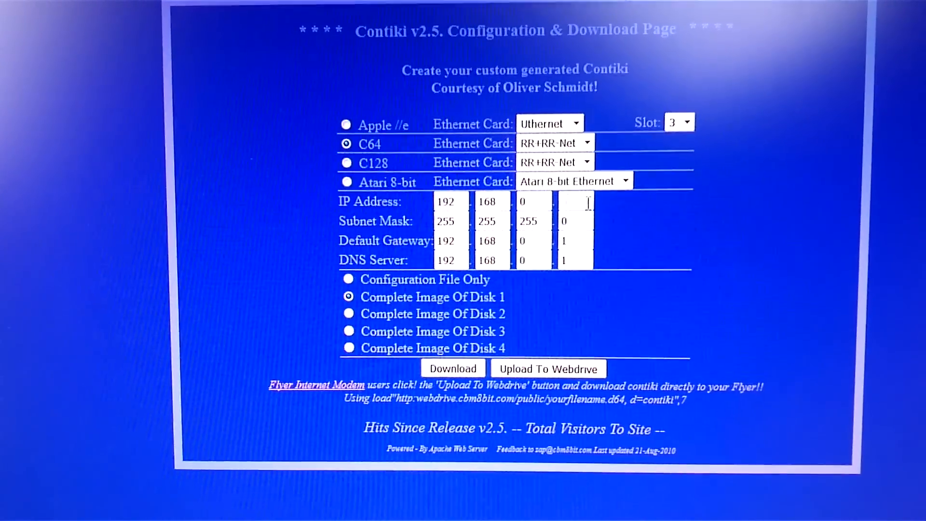
text(64)
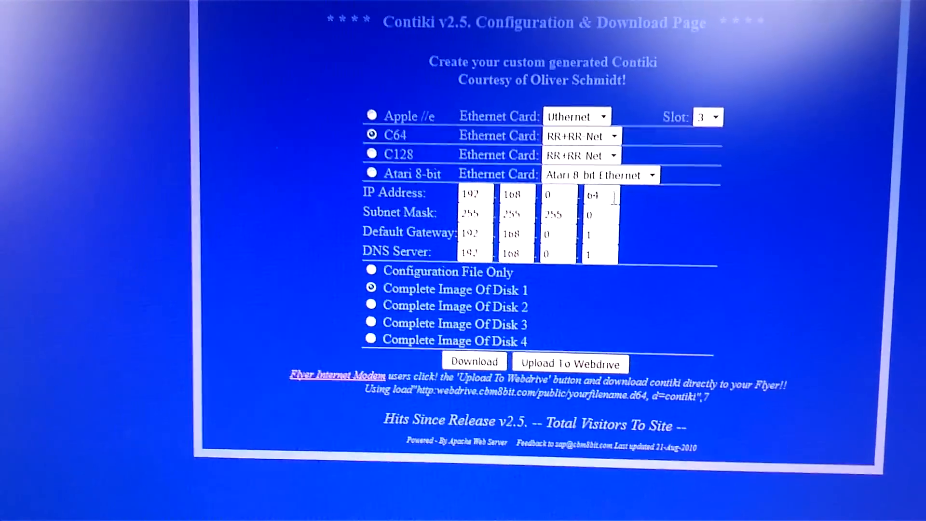
click(473, 361)
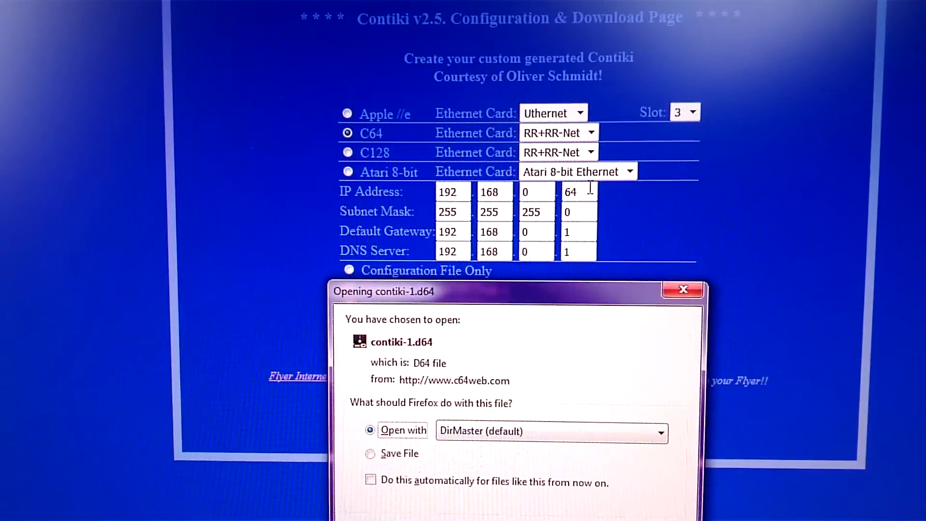
- Dismiss the Firefox contiki-1.d64 download prompt, returning to the configuration page
click(683, 289)
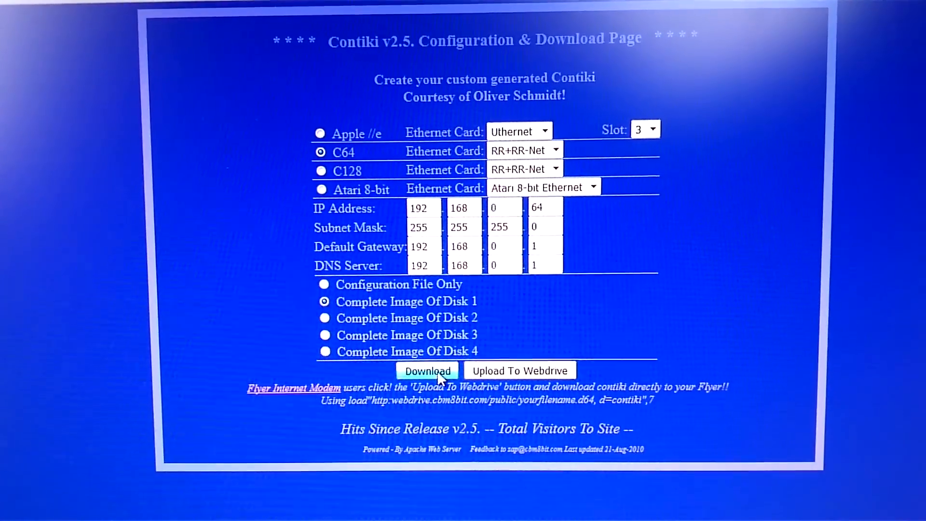
click(427, 371)
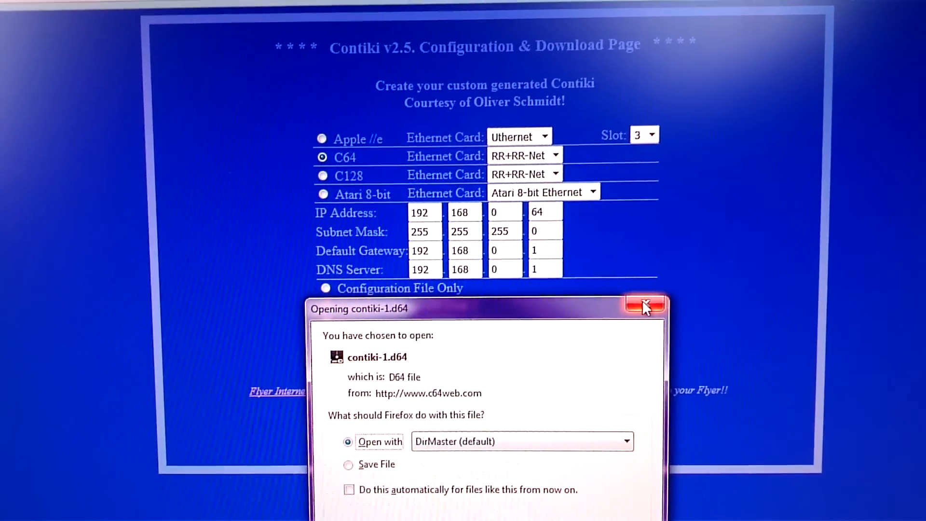
click(645, 303)
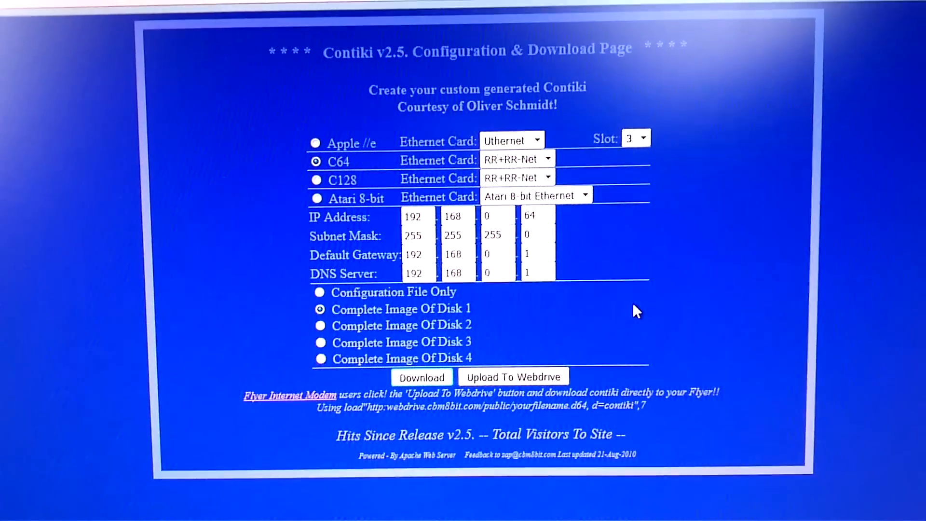